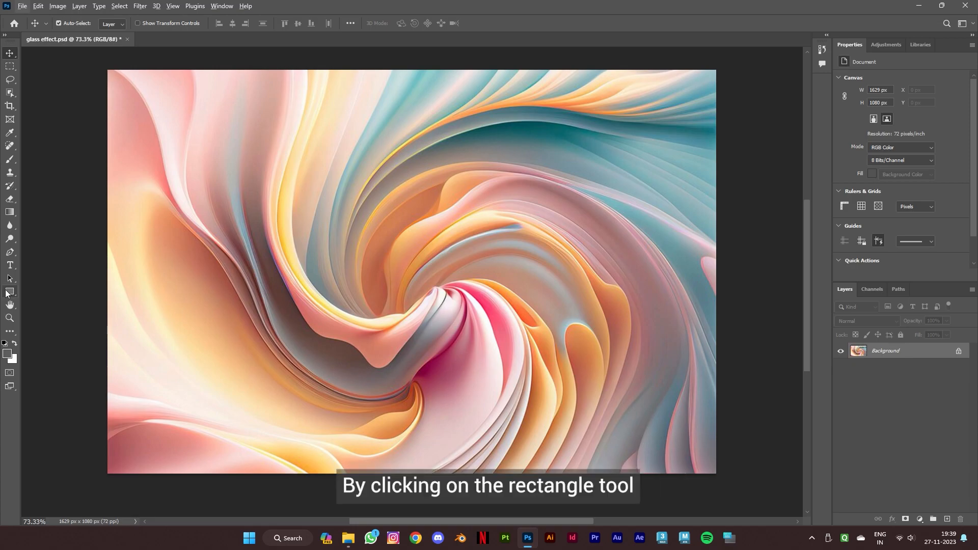
- Draw a black 400 × 600 px rectangle shape over the swirl image
{"action": "left_click", "coordinate": [9, 292]}
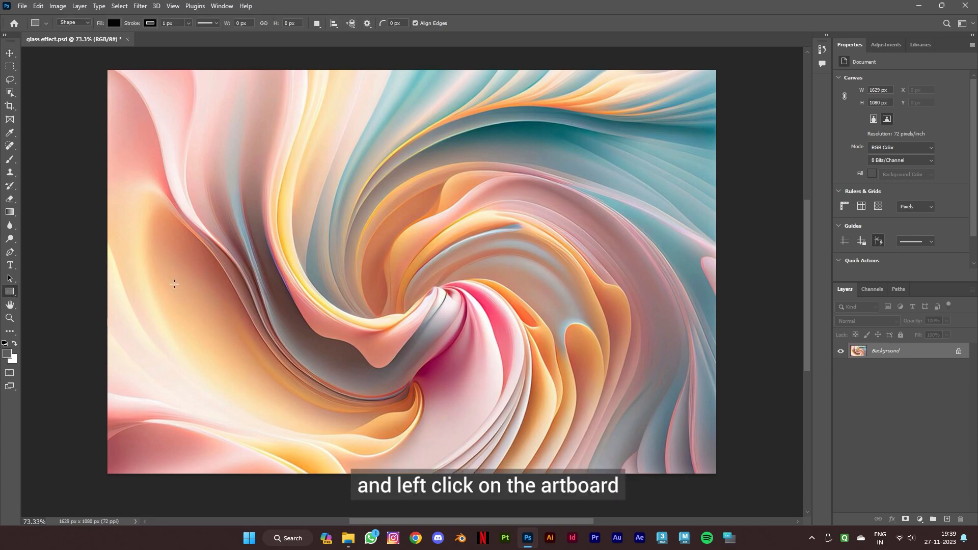
{"action": "left_click", "coordinate": [174, 283]}
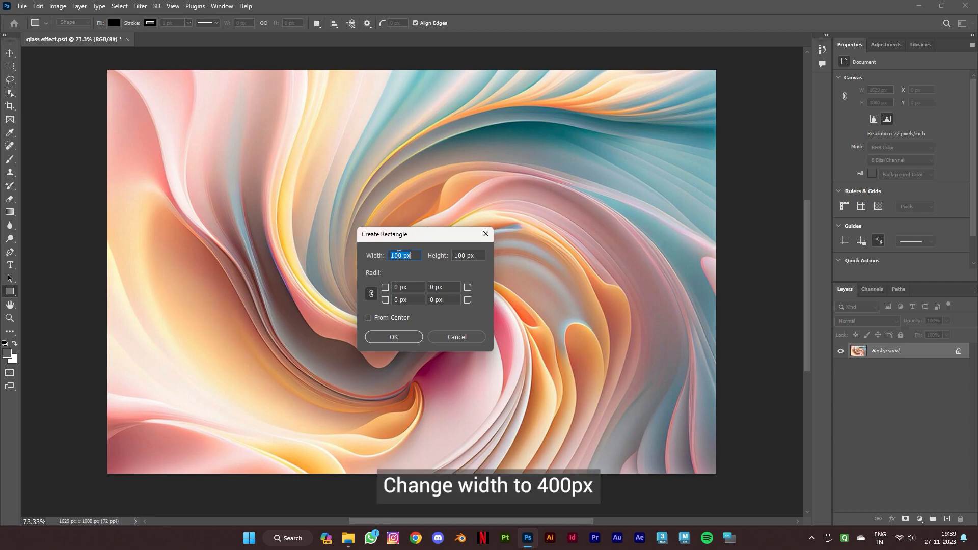
{"action": "type", "text": "400"}
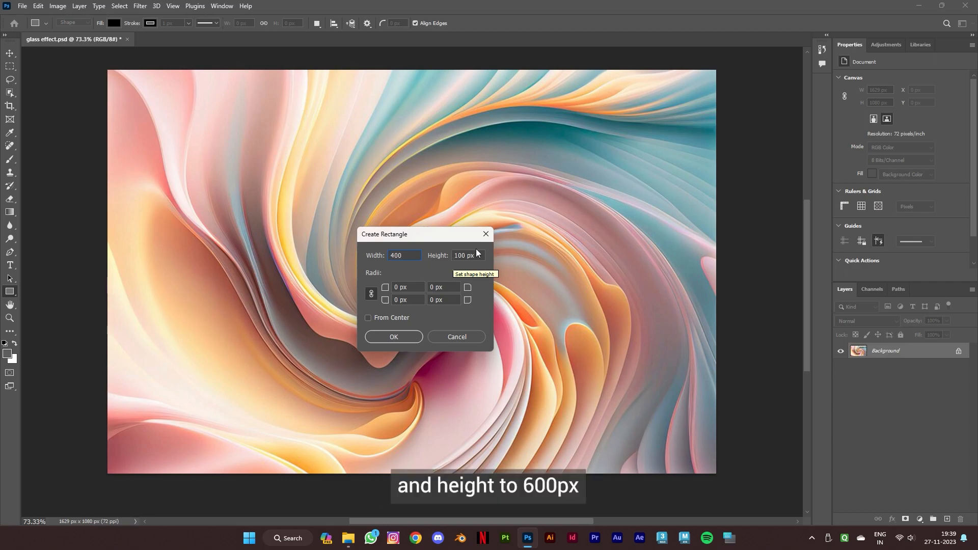
{"action": "type", "text": "600"}
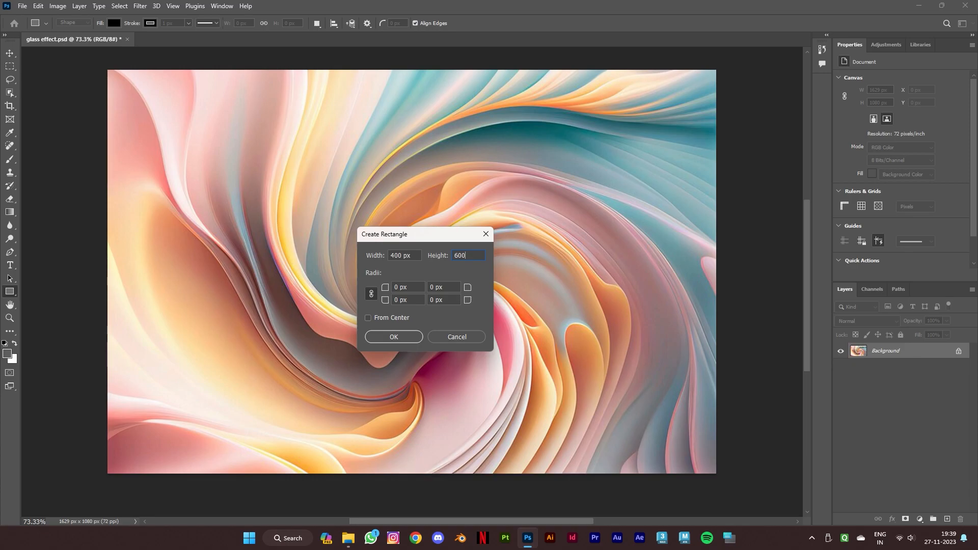
{"action": "left_click", "coordinate": [393, 337]}
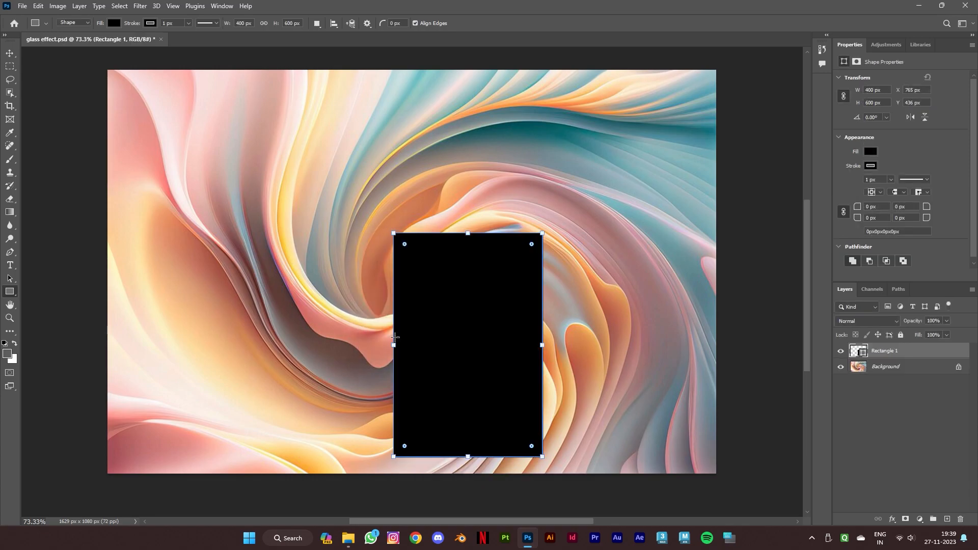
- Move the rectangle higher, round its corners to 50 px and fill it white
{"action": "left_click", "coordinate": [8, 52]}
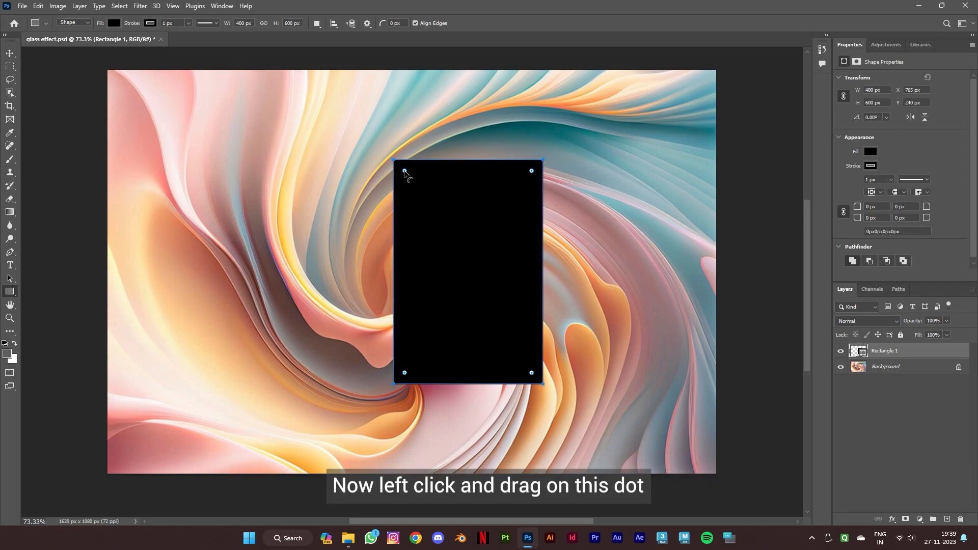
{"action": "left_click_drag", "start_coordinate": [404, 170], "coordinate": [416, 183]}
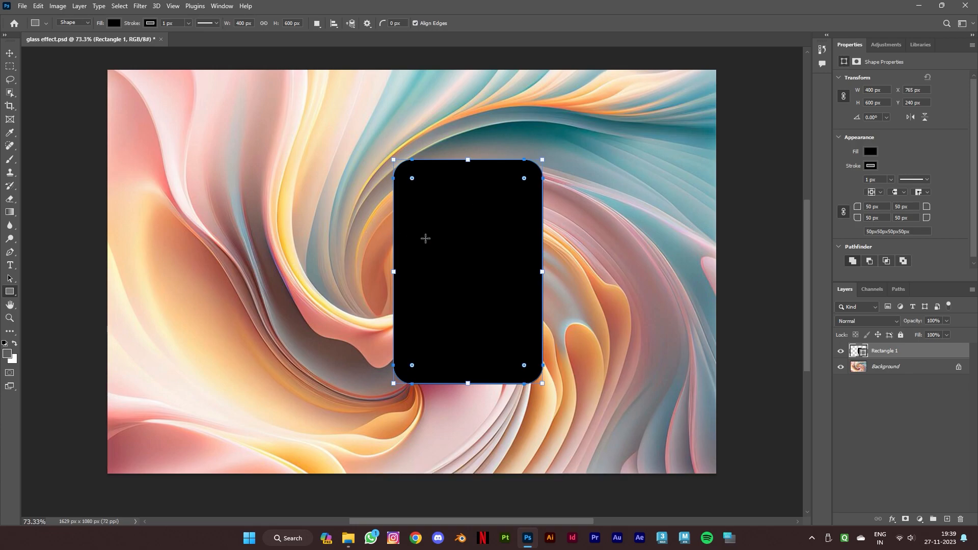
{"action": "left_click", "coordinate": [871, 151]}
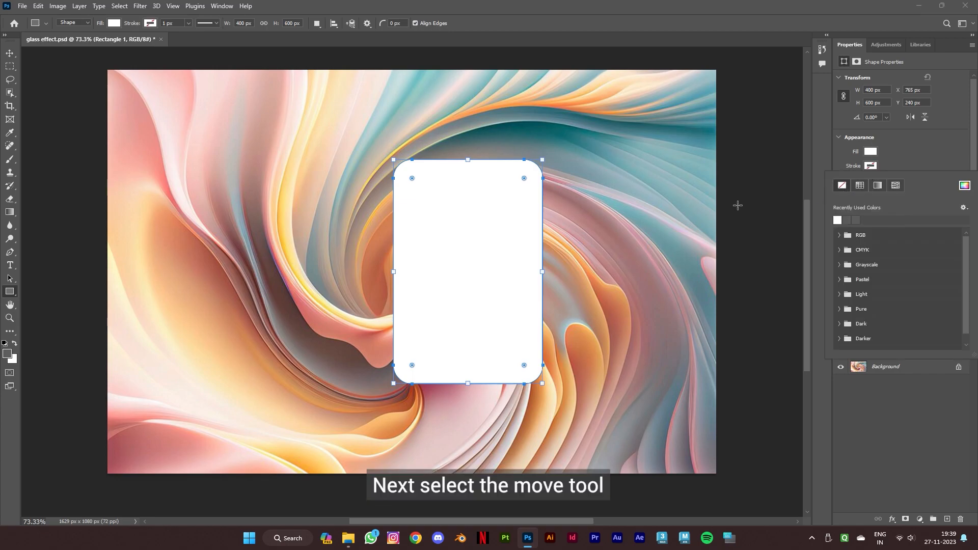
- Duplicate the Background layer with Ctrl+J
{"action": "left_click", "coordinate": [8, 53]}
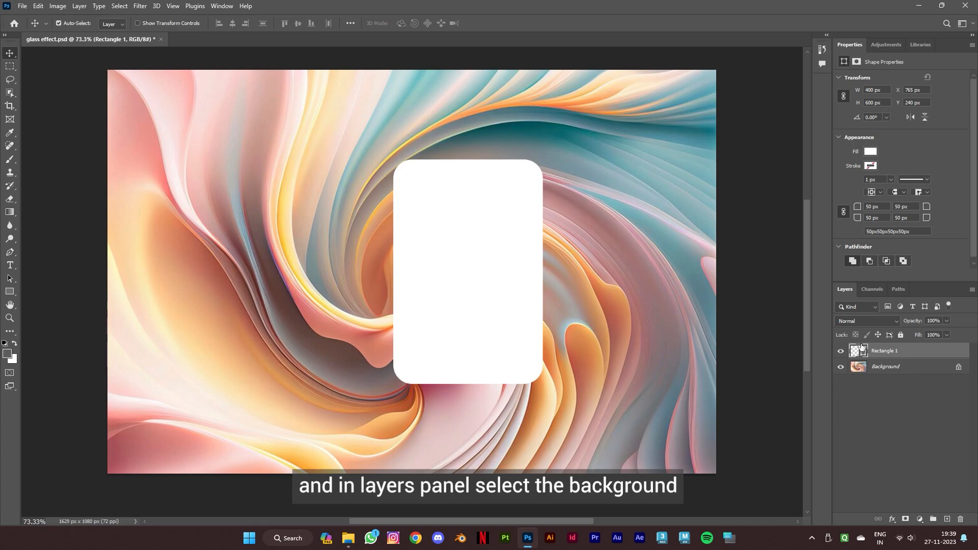
{"action": "left_click", "coordinate": [886, 366]}
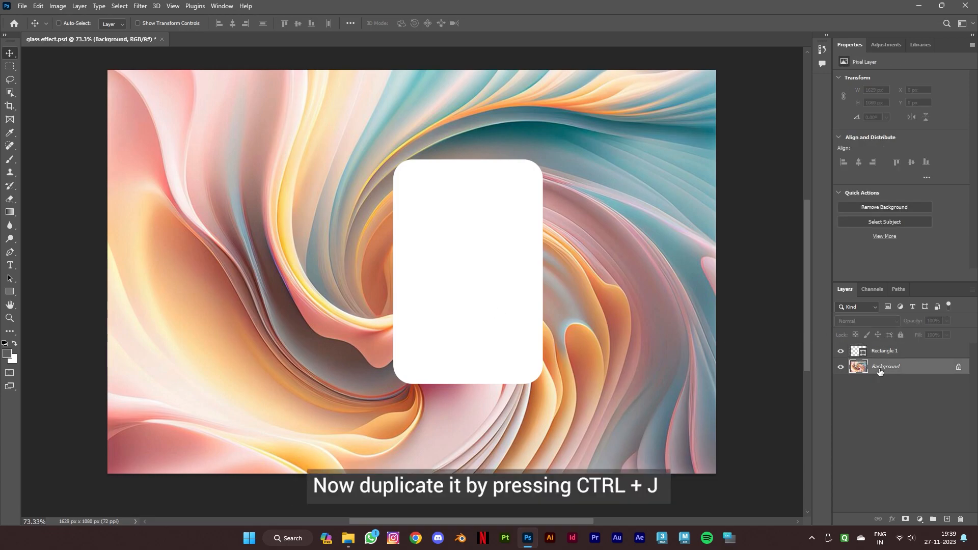
{"action": "key", "text": "ctrl+j"}
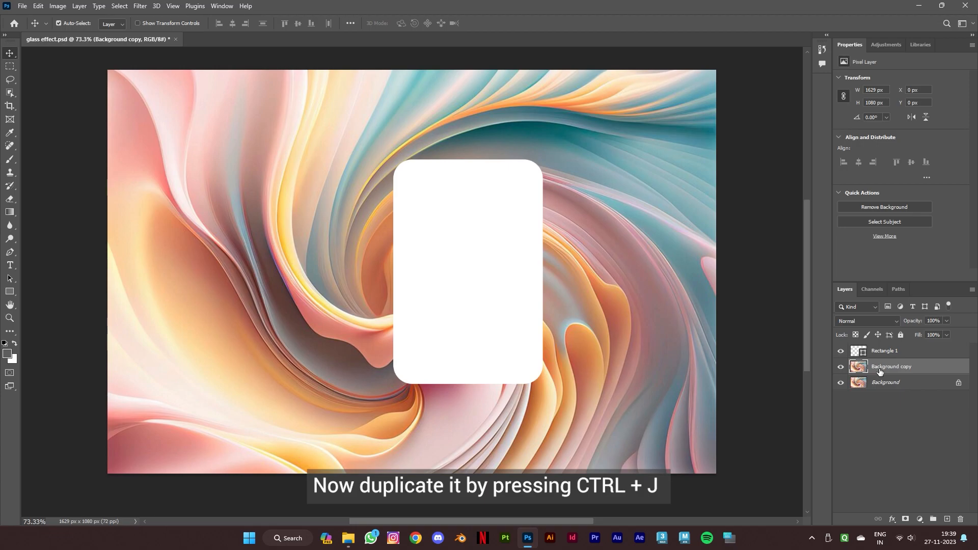
{"action": "key", "text": "ctrl+j"}
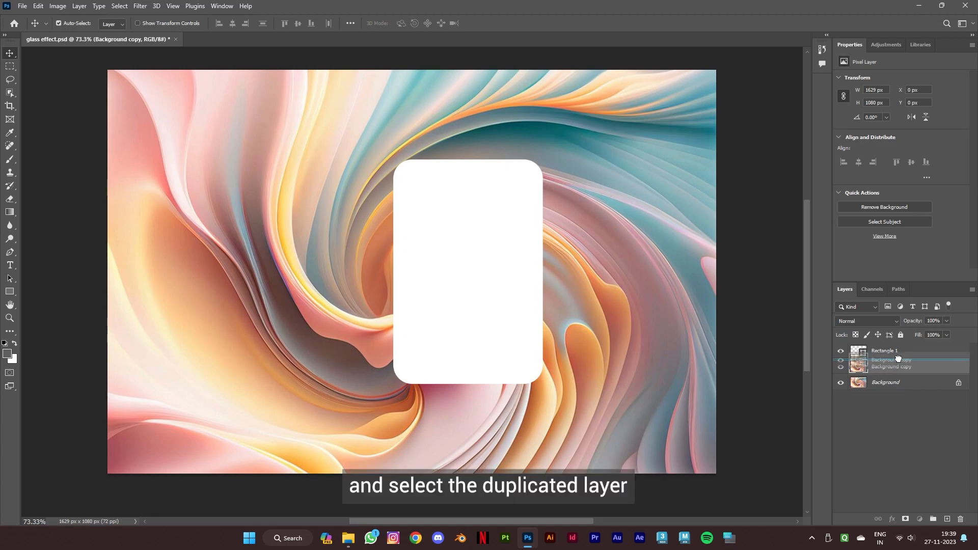
- Move Background copy above Rectangle 1, clip it to the card, and convert it to a smart object
{"action": "left_click_drag", "start_coordinate": [891, 363], "coordinate": [892, 348]}
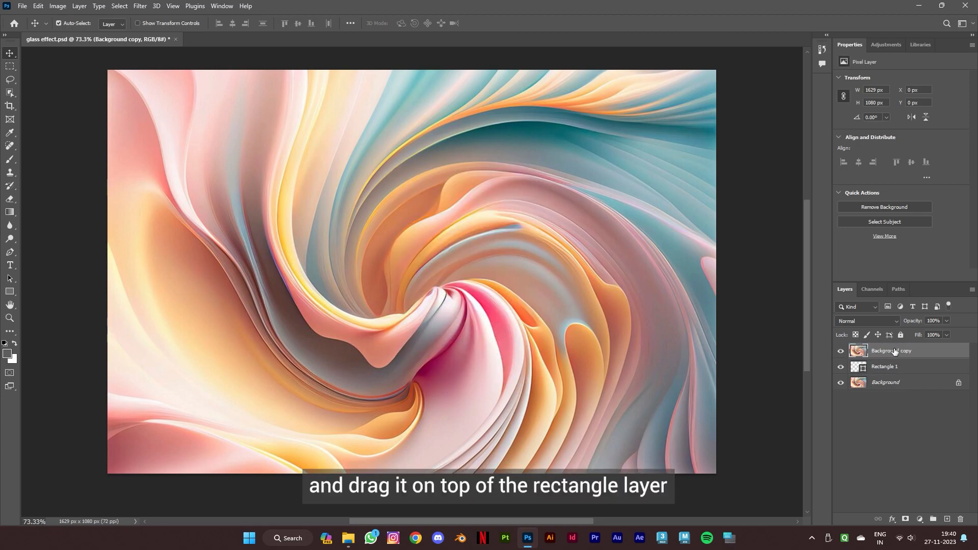
{"action": "right_click", "coordinate": [891, 351]}
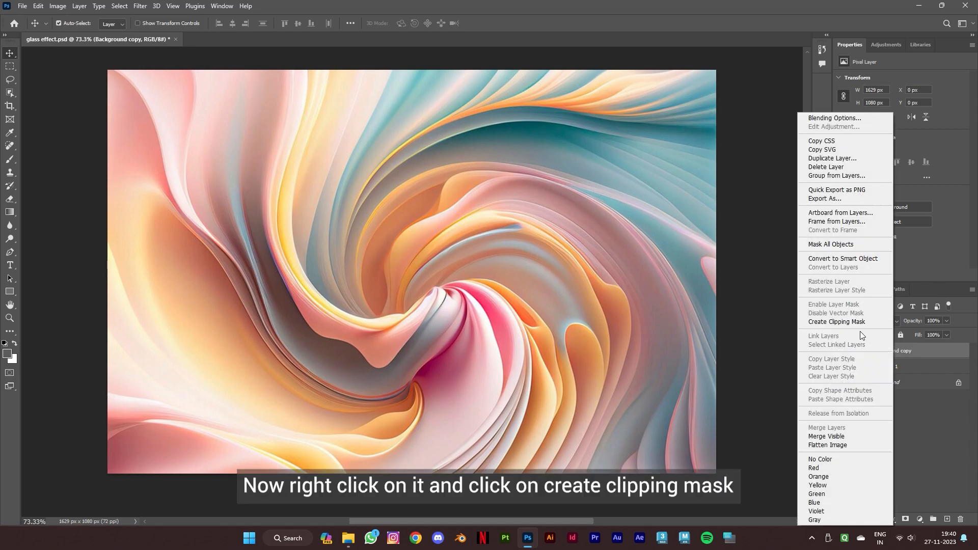
{"action": "left_click", "coordinate": [837, 322]}
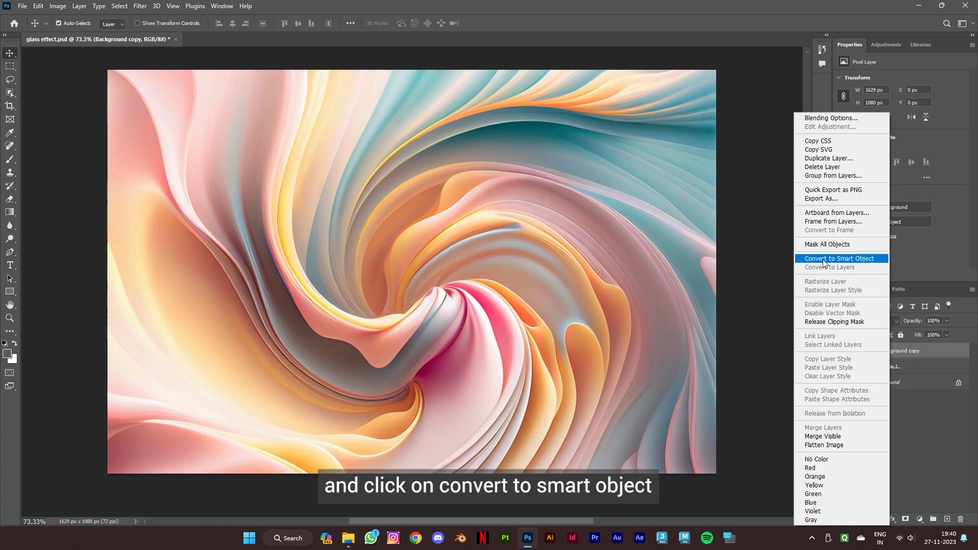
{"action": "left_click", "coordinate": [840, 259]}
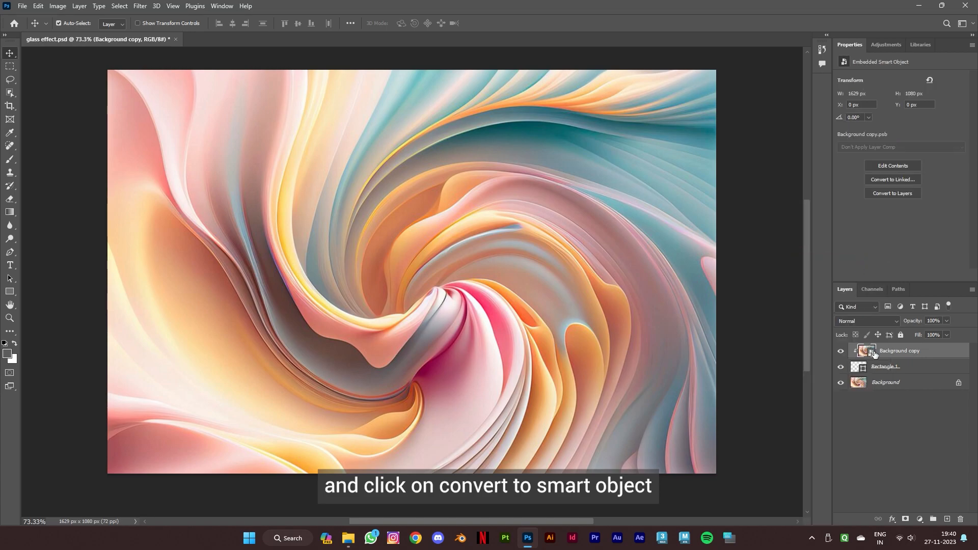
- Apply an 8 px Gaussian Blur to the Background copy smart object
{"action": "left_click", "coordinate": [144, 6]}
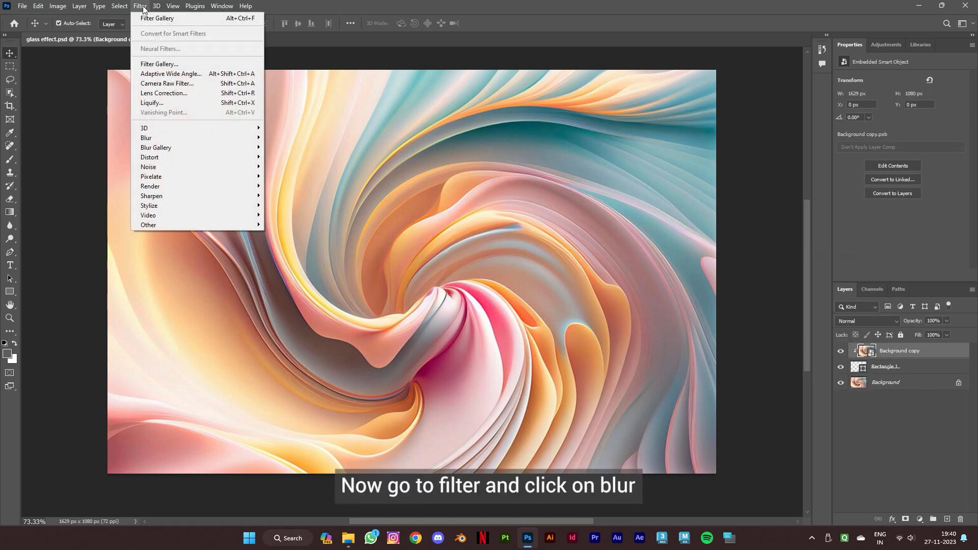
{"action": "left_click", "coordinate": [146, 138]}
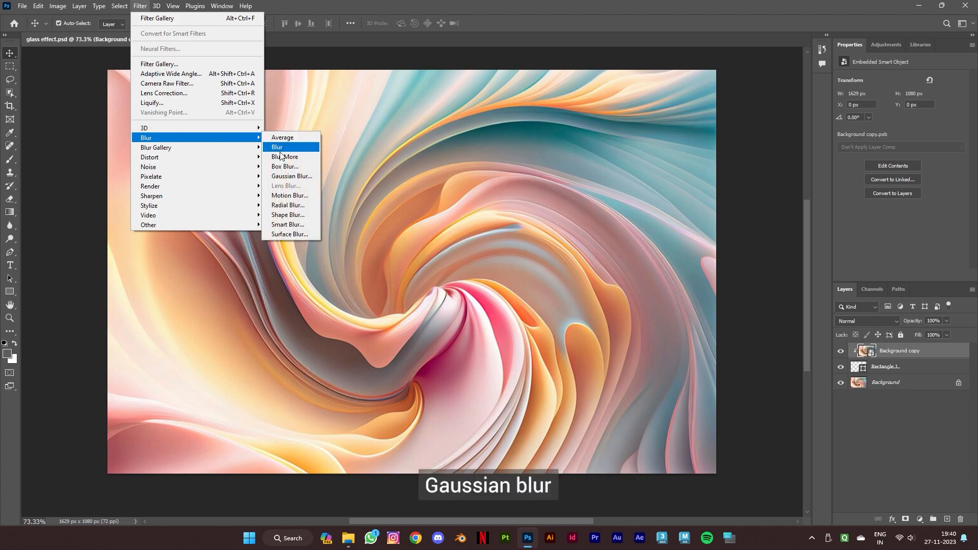
{"action": "left_click", "coordinate": [292, 176]}
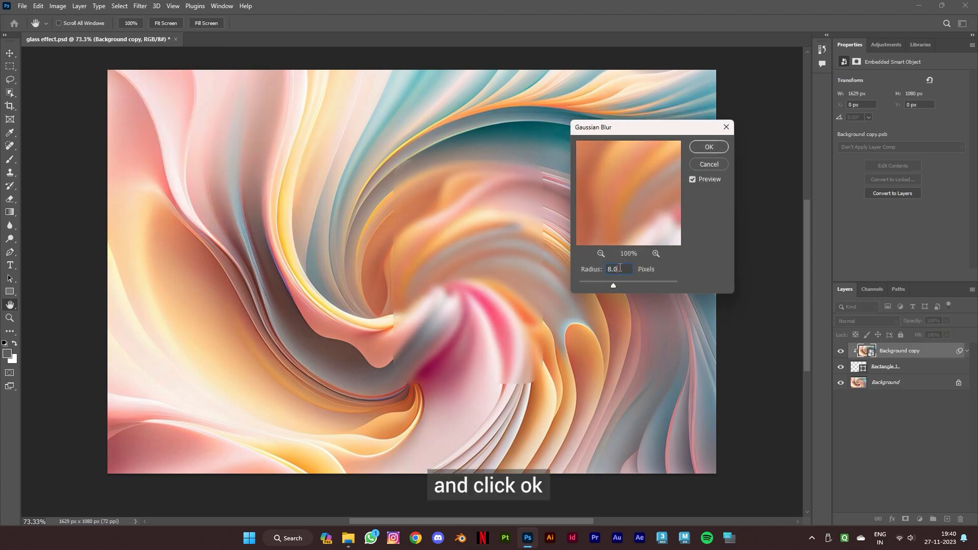
{"action": "left_click", "coordinate": [709, 147]}
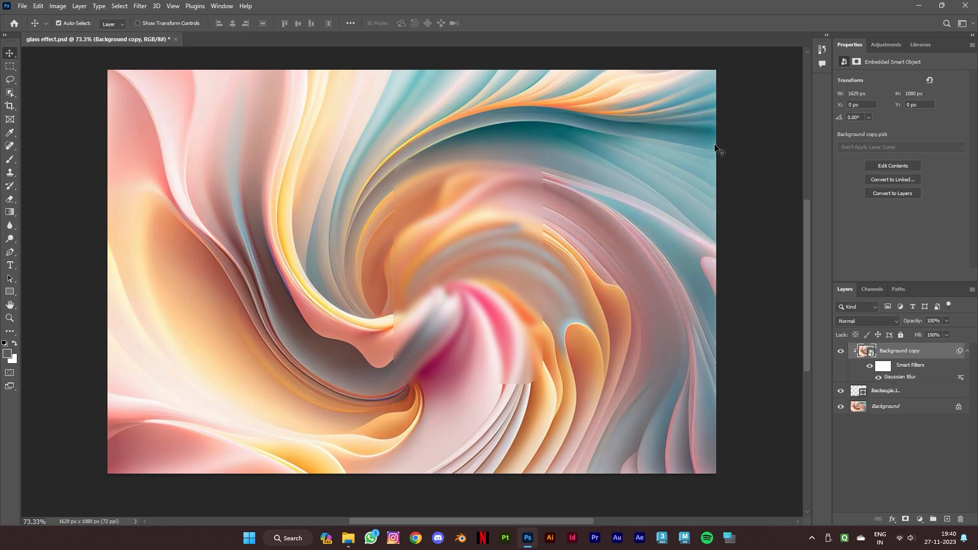
- Apply 2% Add Noise to the smart object
{"action": "left_click", "coordinate": [140, 6]}
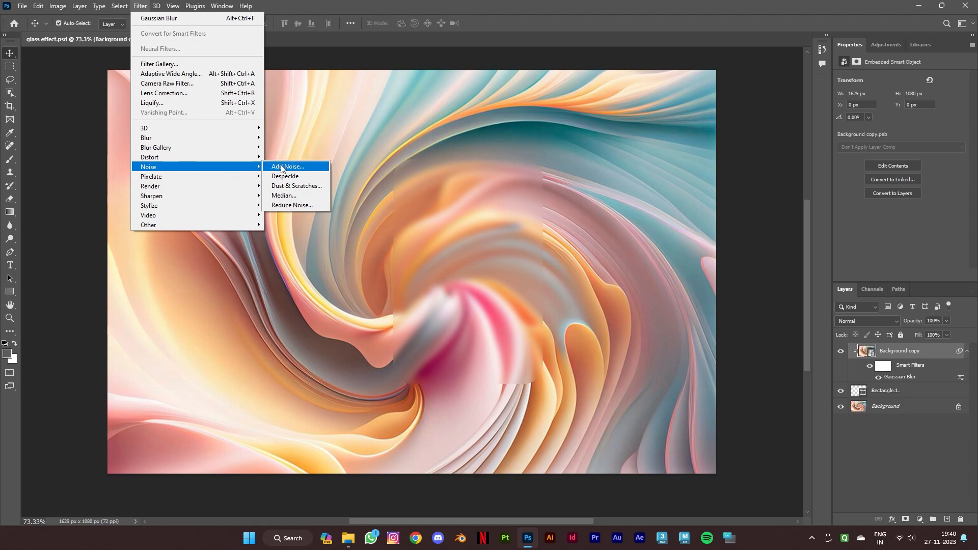
{"action": "left_click", "coordinate": [288, 167]}
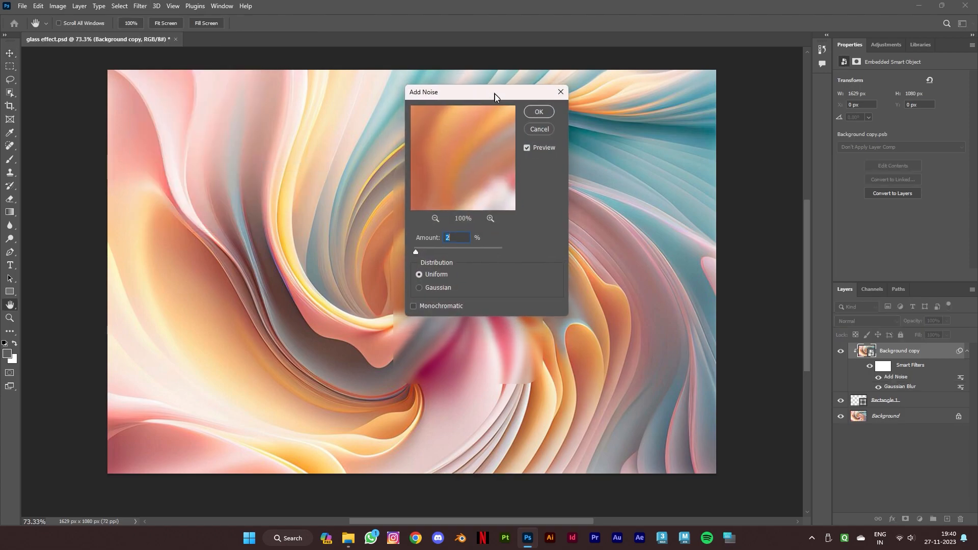
{"action": "left_click_drag", "start_coordinate": [486, 92], "coordinate": [640, 158]}
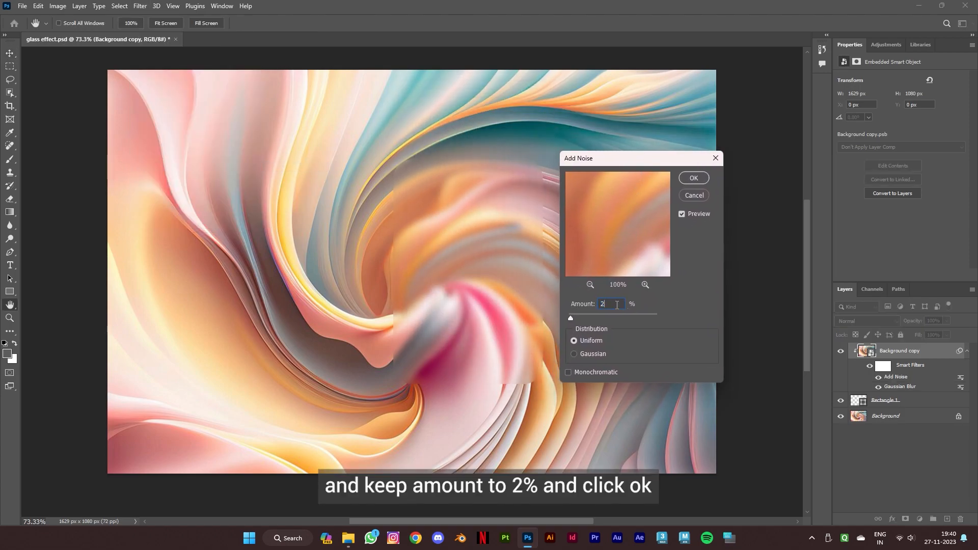
{"action": "left_click", "coordinate": [694, 178]}
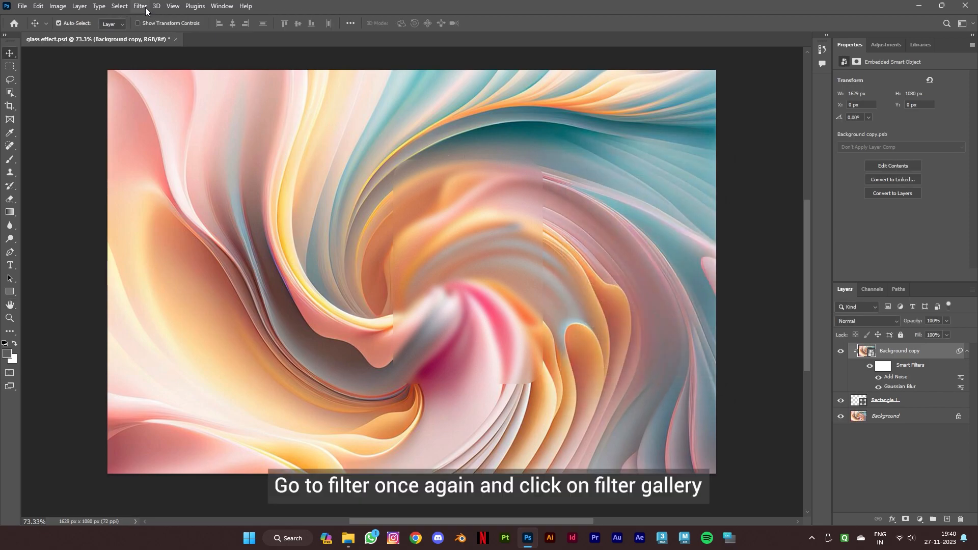
- Apply the Filter Gallery's Distort > Glass filter with Frosted texture
{"action": "left_click", "coordinate": [139, 6]}
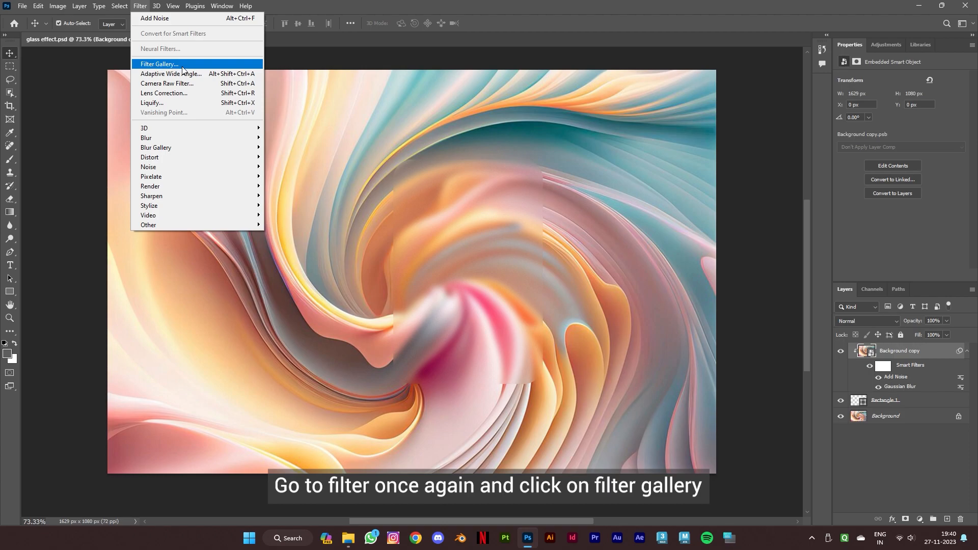
{"action": "left_click", "coordinate": [160, 63]}
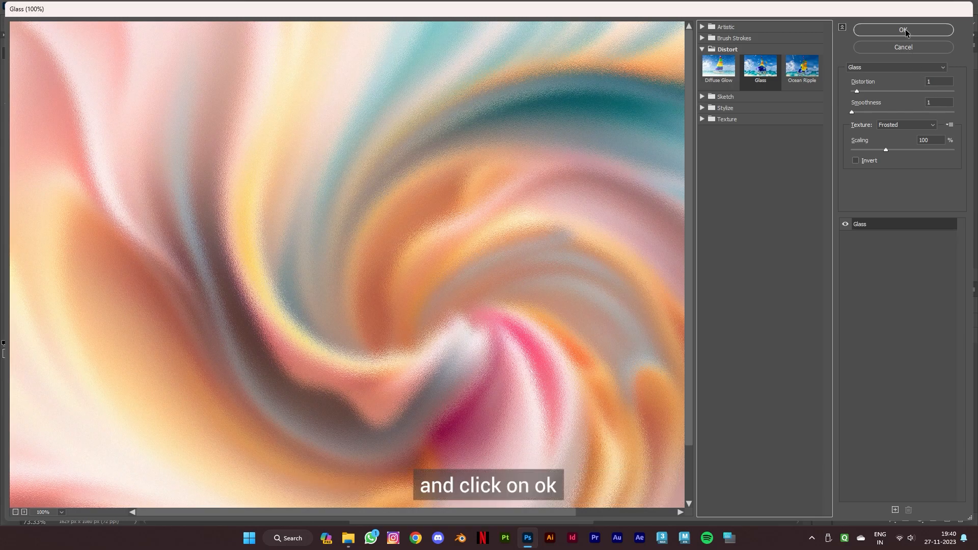
{"action": "left_click", "coordinate": [904, 30]}
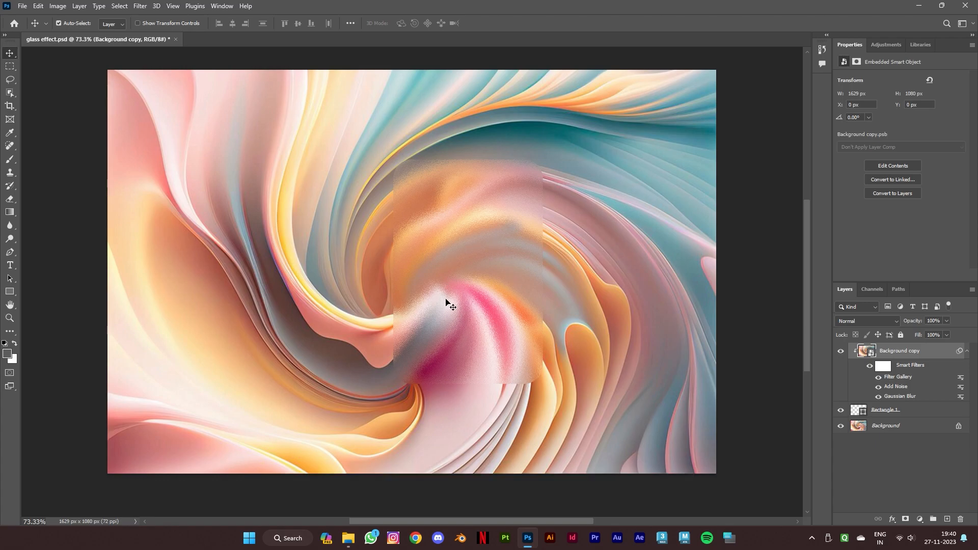
{"action": "mouse_move", "coordinate": [465, 311]}
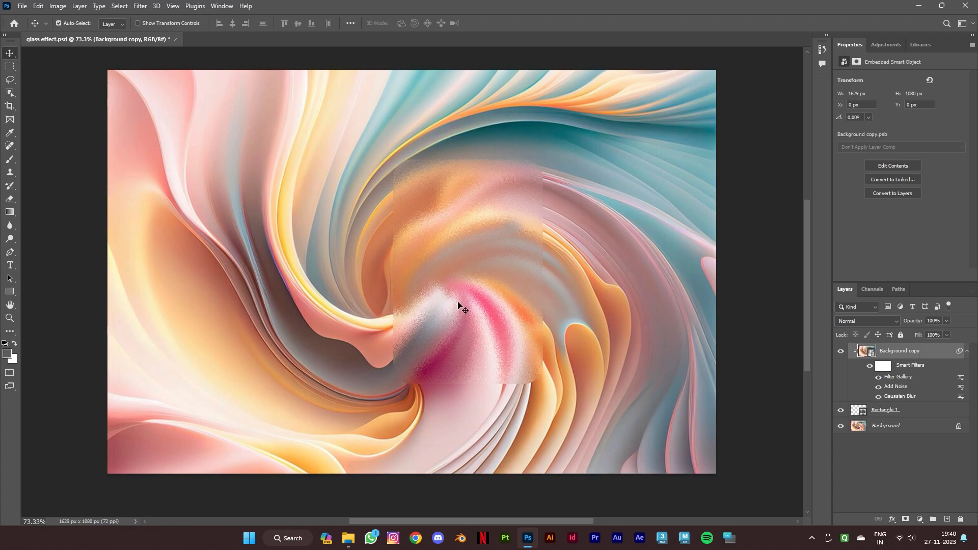
- Give Rectangle 1 a drop shadow: opacity 20%, distance 15, spread 15, size 70
{"action": "double_click", "coordinate": [887, 410]}
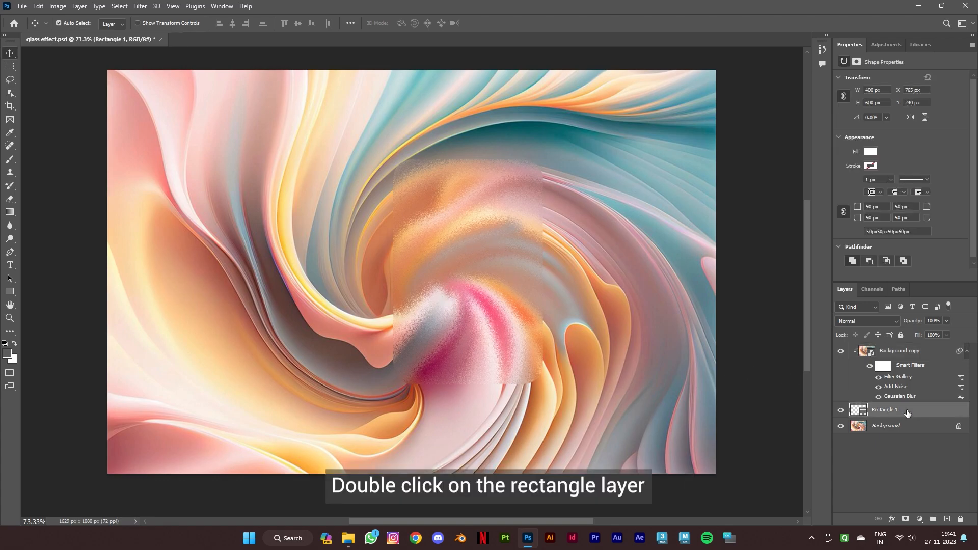
{"action": "double_click", "coordinate": [885, 410]}
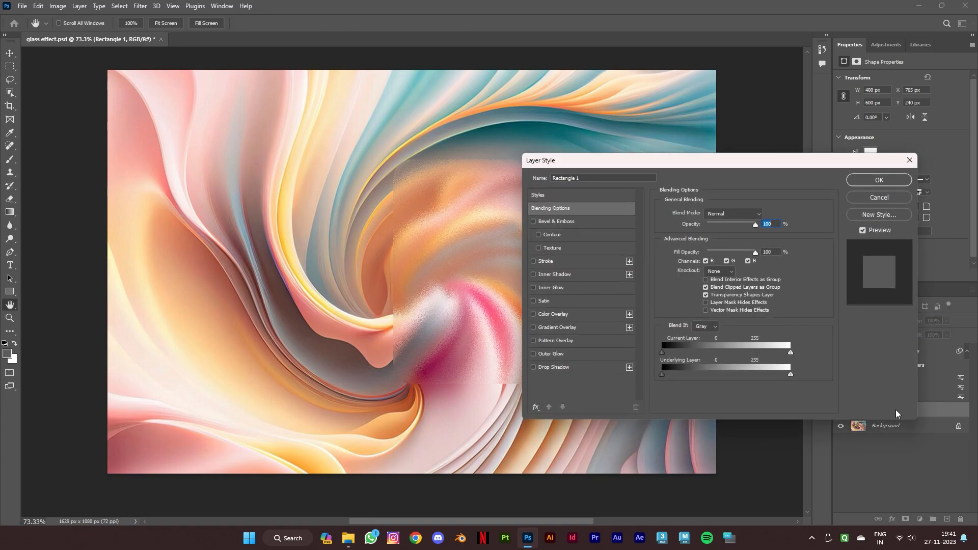
{"action": "left_click", "coordinate": [533, 366]}
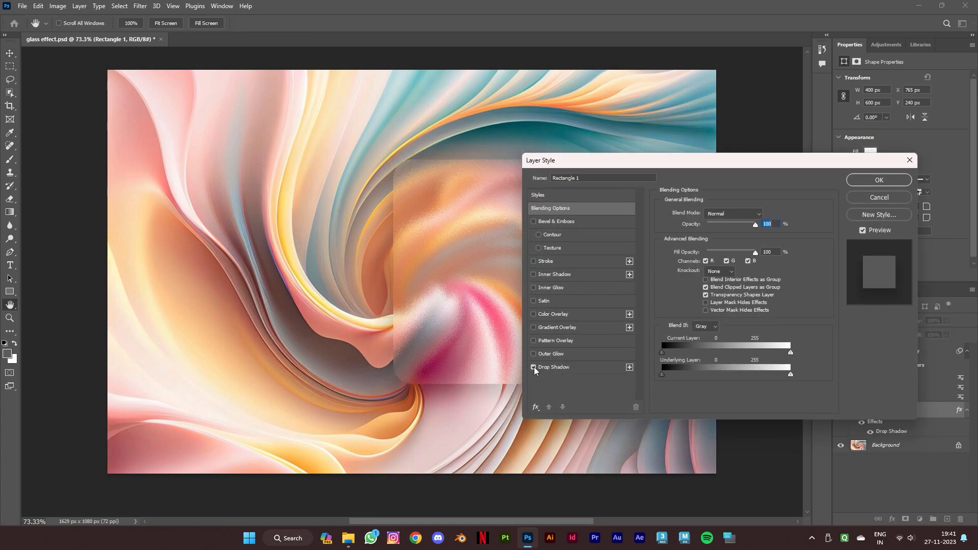
{"action": "left_click", "coordinate": [554, 367]}
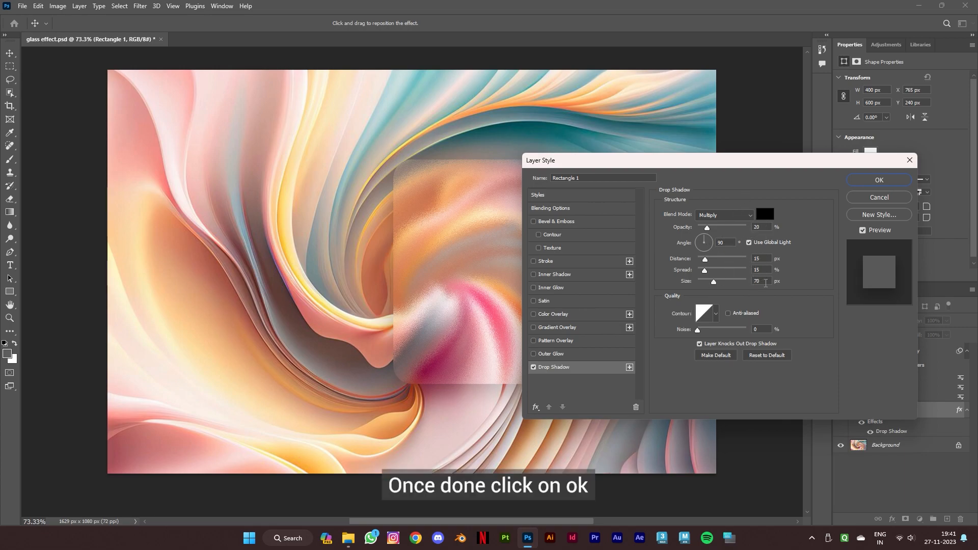
{"action": "left_click", "coordinate": [879, 180]}
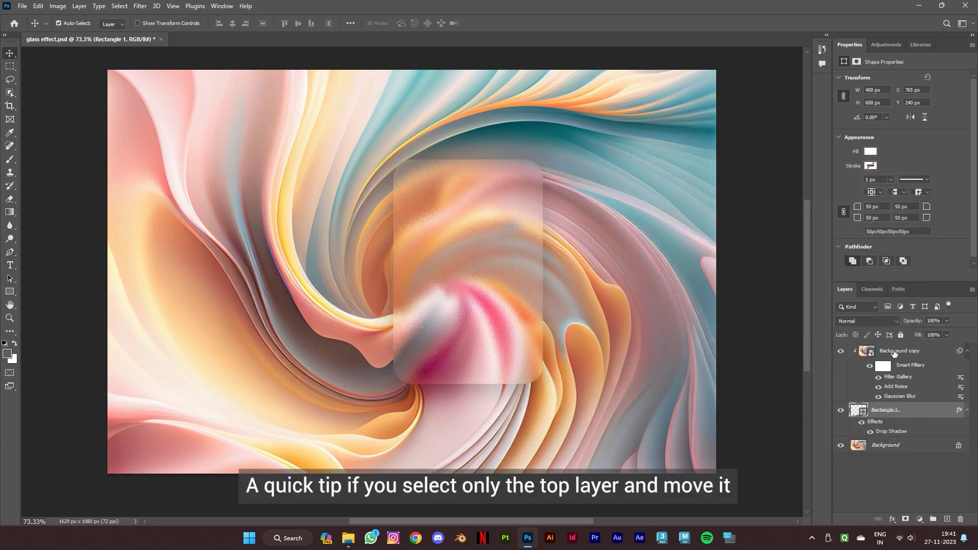
{"action": "left_click", "coordinate": [900, 351]}
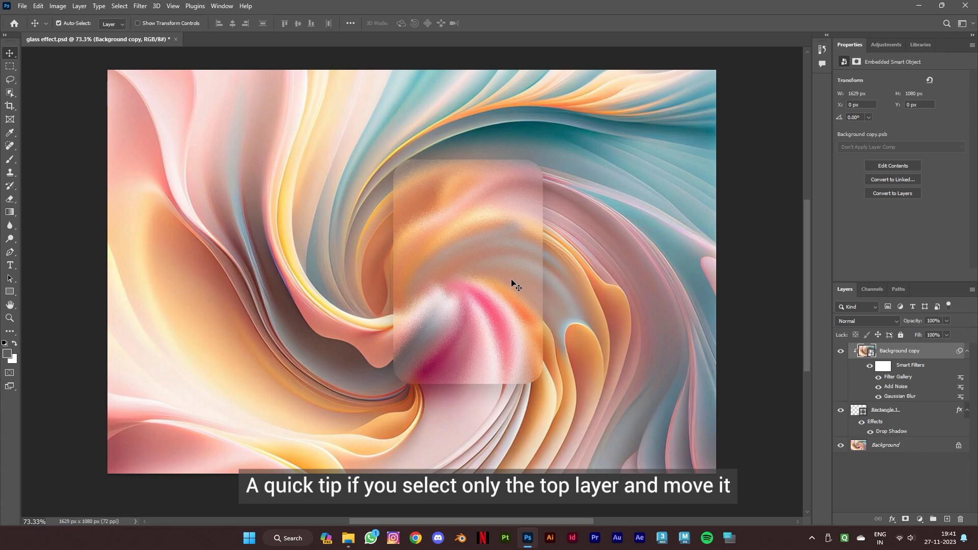
{"action": "left_click_drag", "start_coordinate": [486, 284], "coordinate": [475, 219]}
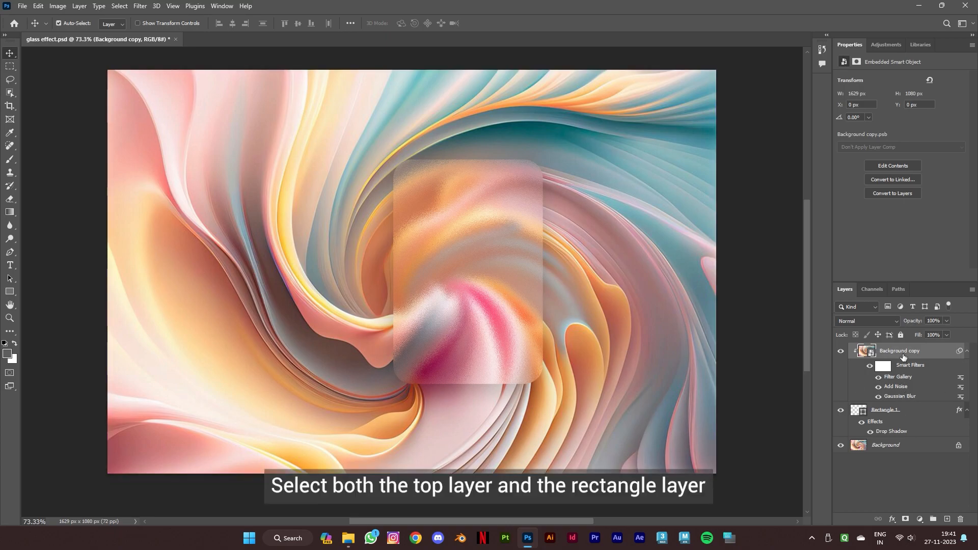
{"action": "left_click", "coordinate": [885, 410]}
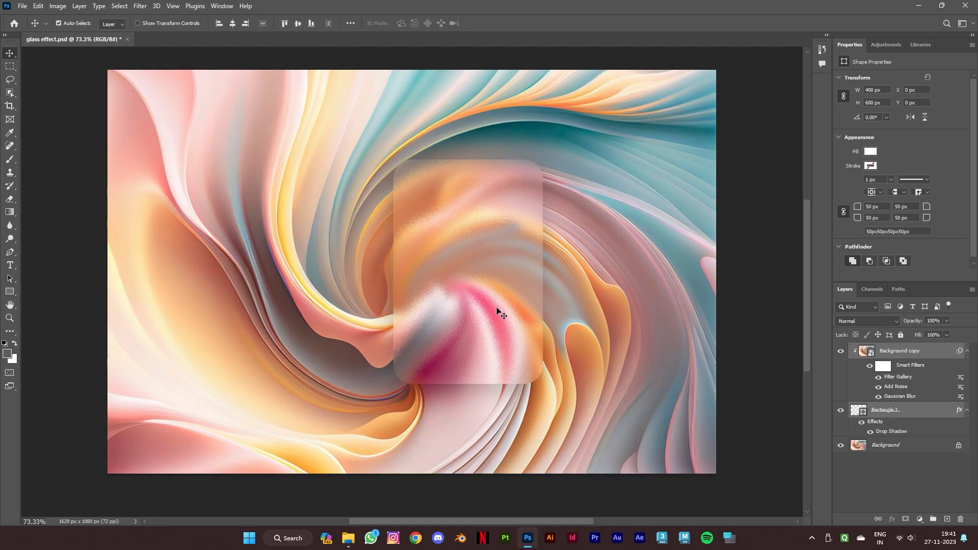
{"action": "left_click", "coordinate": [900, 350]}
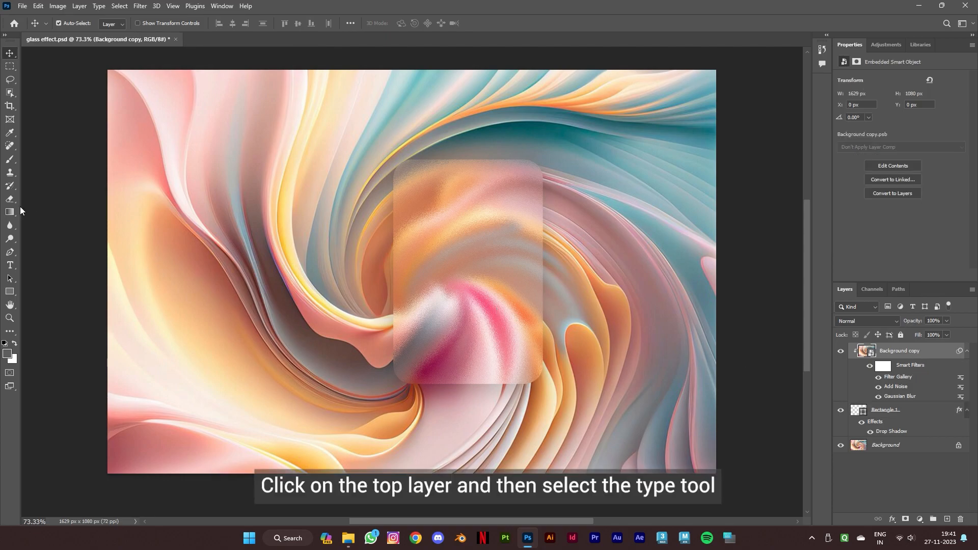
- Type 'GLASS EFFECT' in white Lato 150 pt, move it left, and set leading to 150 pt
{"action": "left_click", "coordinate": [9, 265]}
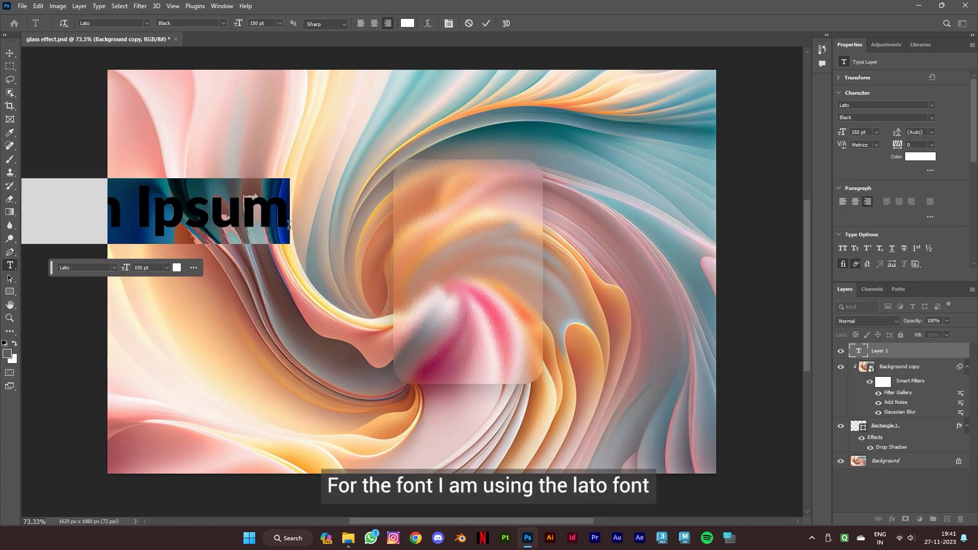
{"action": "type", "text": "GLASS"}
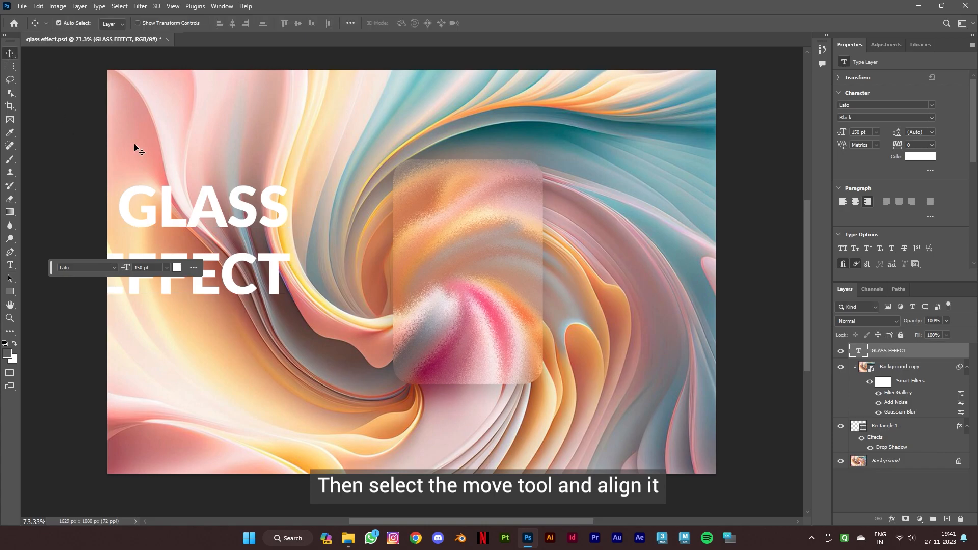
{"action": "left_click_drag", "start_coordinate": [200, 237], "coordinate": [325, 318]}
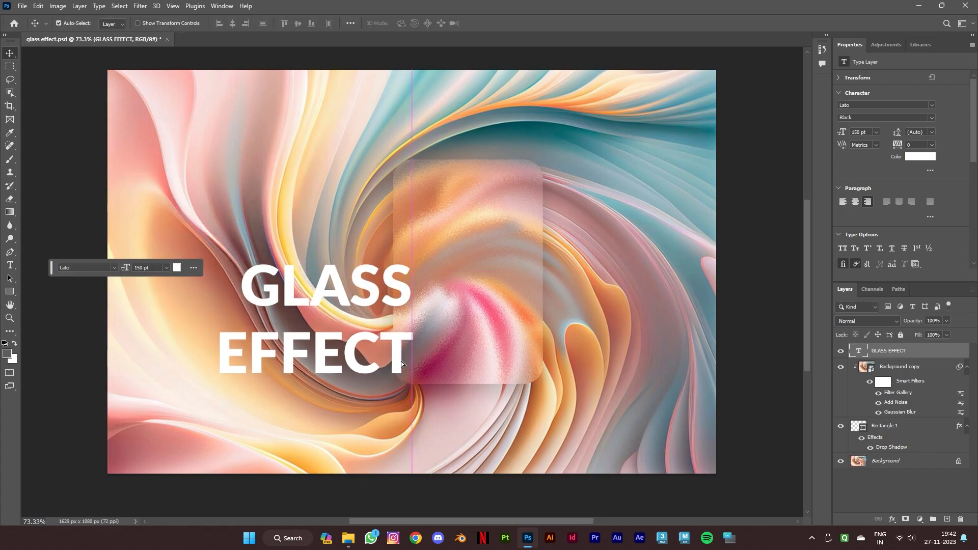
{"action": "left_click", "coordinate": [876, 132]}
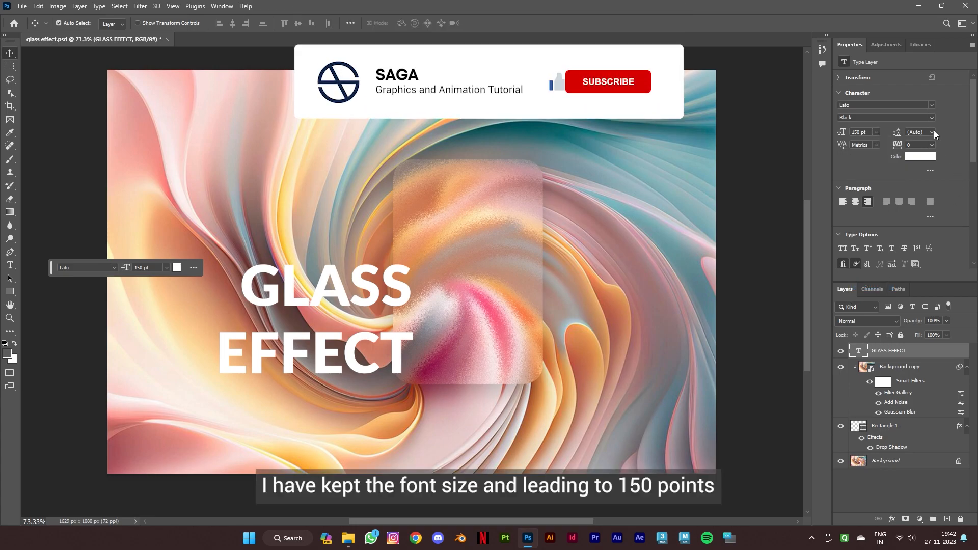
{"action": "left_click", "coordinate": [931, 133]}
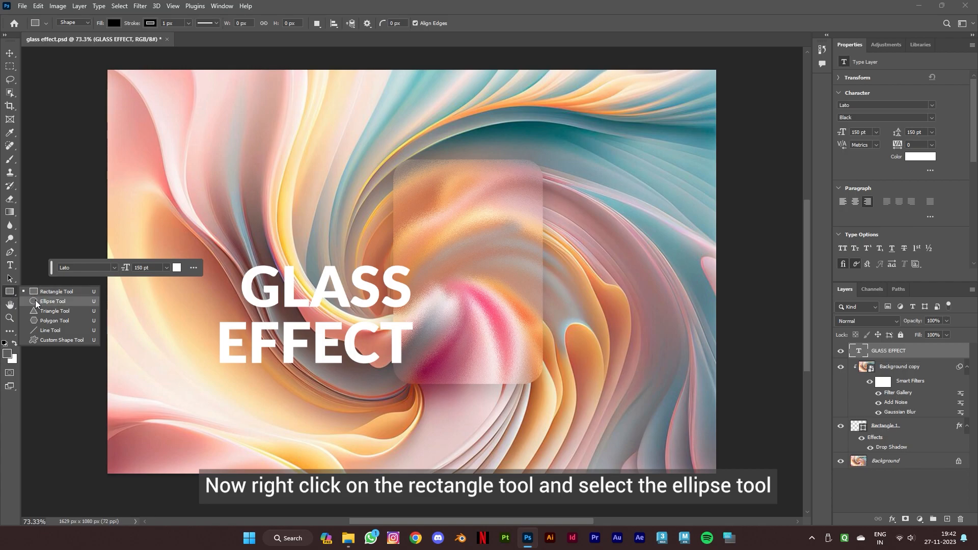
- Draw a white 90 × 90 px circle and place it at the card's top-right corner
{"action": "left_click", "coordinate": [53, 301]}
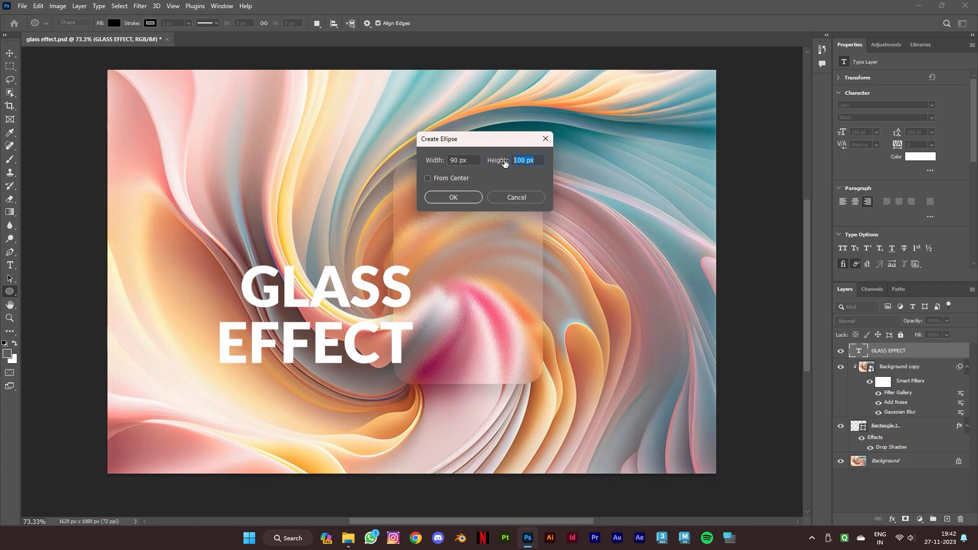
{"action": "type", "text": "90"}
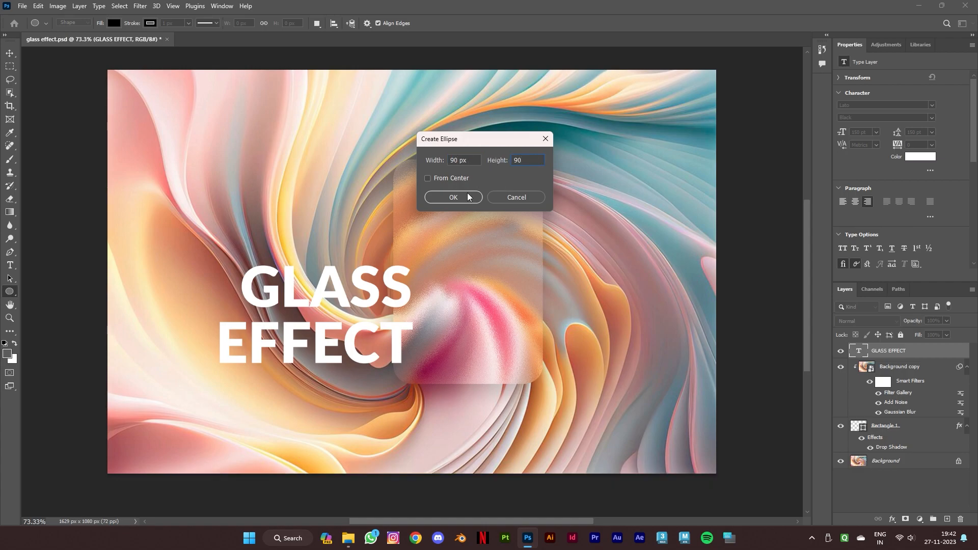
{"action": "left_click", "coordinate": [453, 197]}
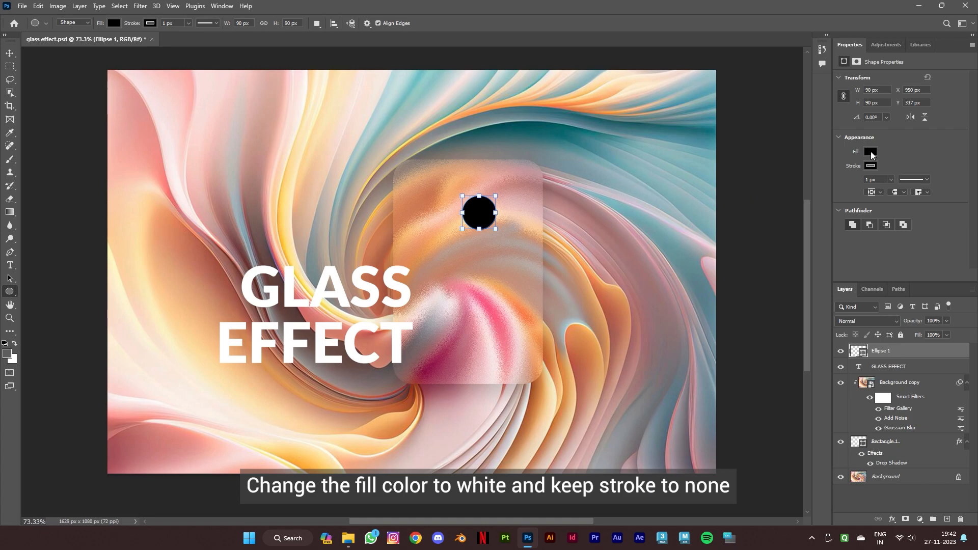
{"action": "left_click", "coordinate": [871, 151]}
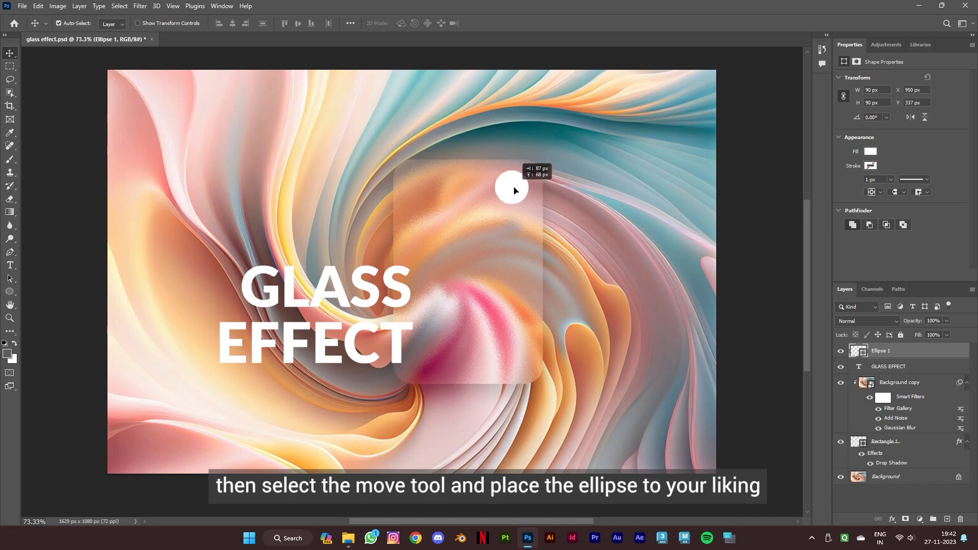
{"action": "left_click_drag", "start_coordinate": [512, 190], "coordinate": [515, 184]}
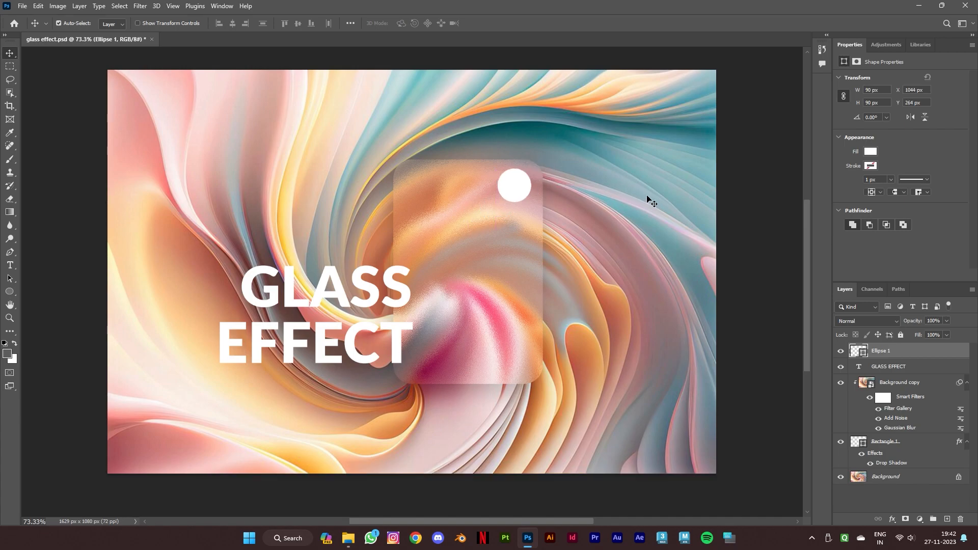